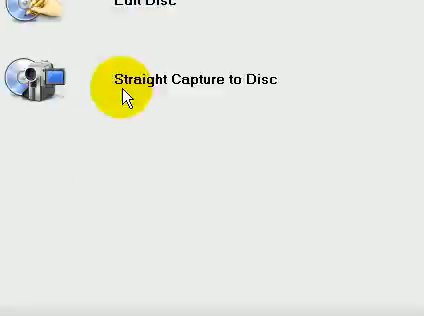
Step: Start a new disc authoring task from the MovieFactory launcher screen
left_click(196, 80)
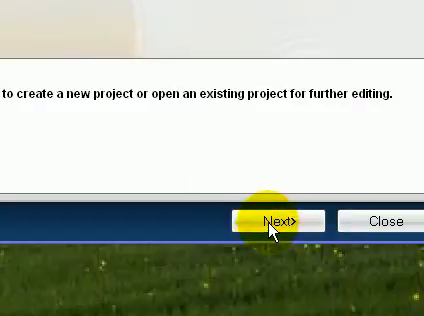
Step: Continue into the new project's editor with the video clip added
left_click(278, 218)
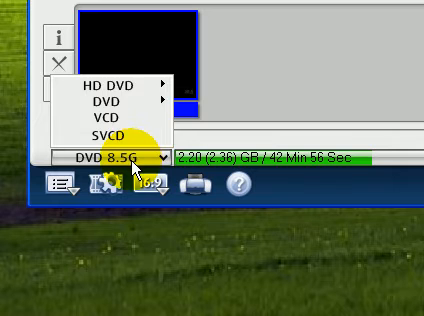
Step: Choose DVD 8.5G as the project's target disc type
left_click(96, 100)
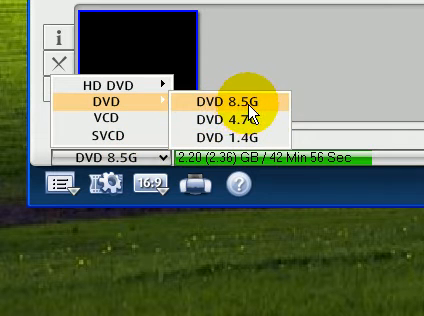
left_click(228, 98)
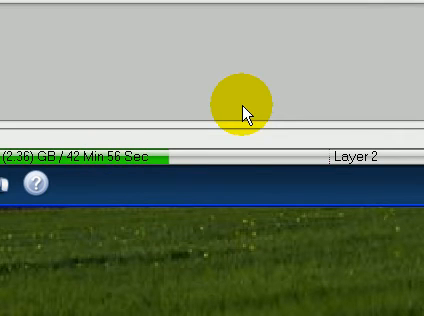
mouse_move(268, 142)
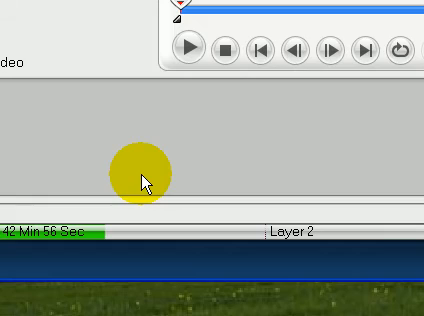
right_click(144, 180)
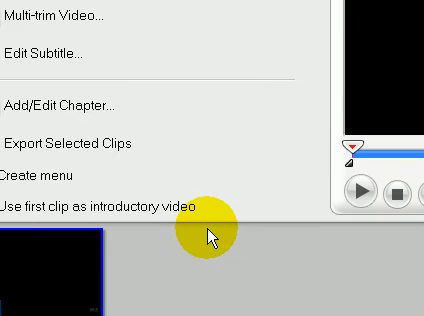
mouse_move(184, 236)
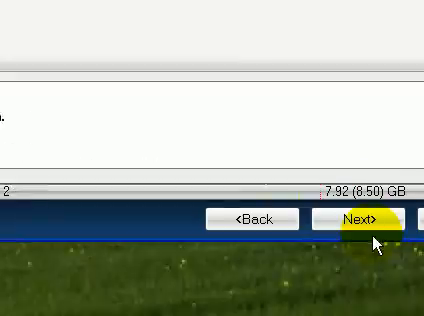
Step: Move on to the Finish page showing the disc output settings
left_click(364, 220)
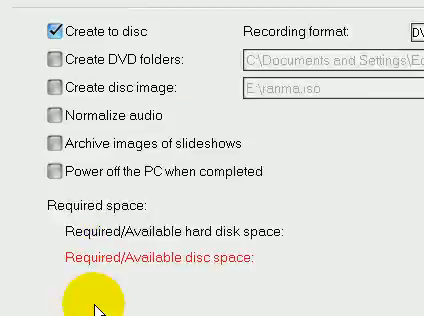
scroll("down", 3)
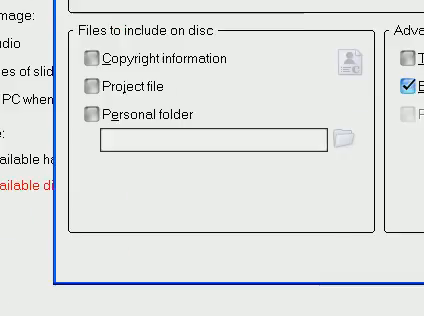
Step: Select 16x as the disc recording speed in the burner settings
left_click(234, 78)
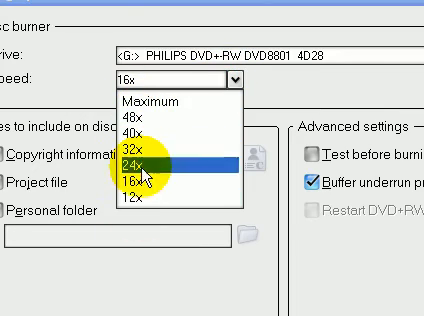
mouse_move(144, 182)
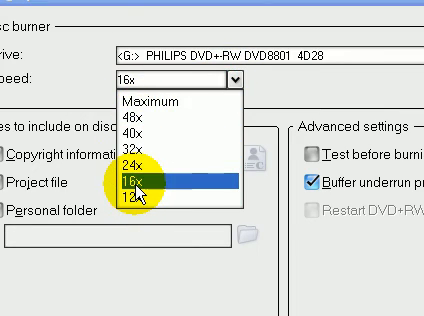
left_click(128, 184)
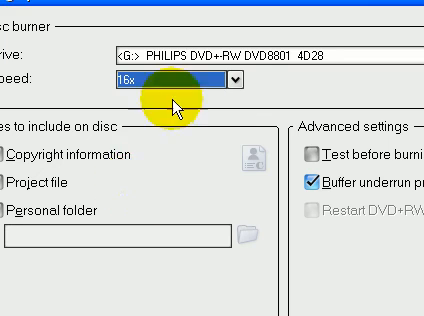
left_click(224, 78)
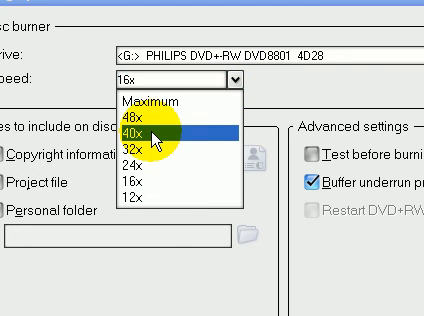
mouse_move(150, 120)
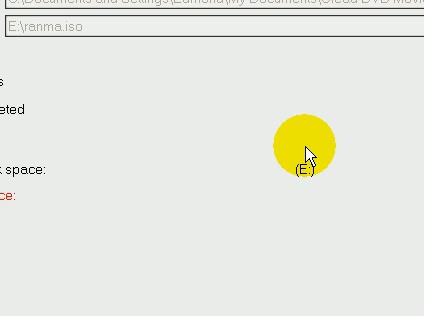
mouse_move(176, 172)
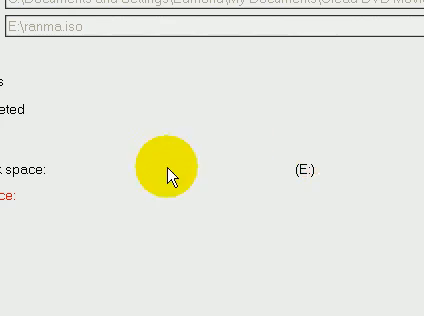